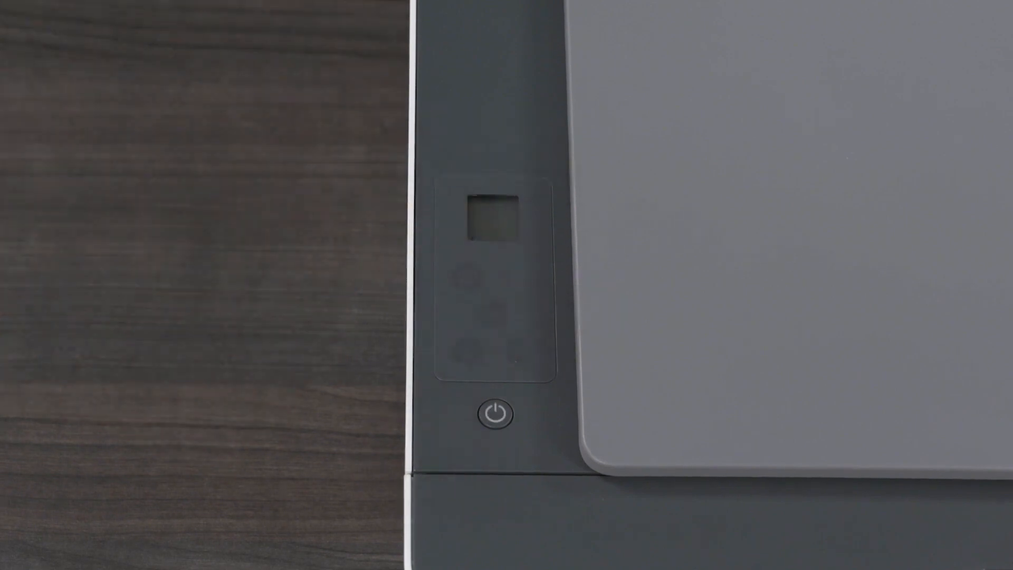
# Power on the printer with its power button so the control panel display lights up
pyautogui.click(495, 412)
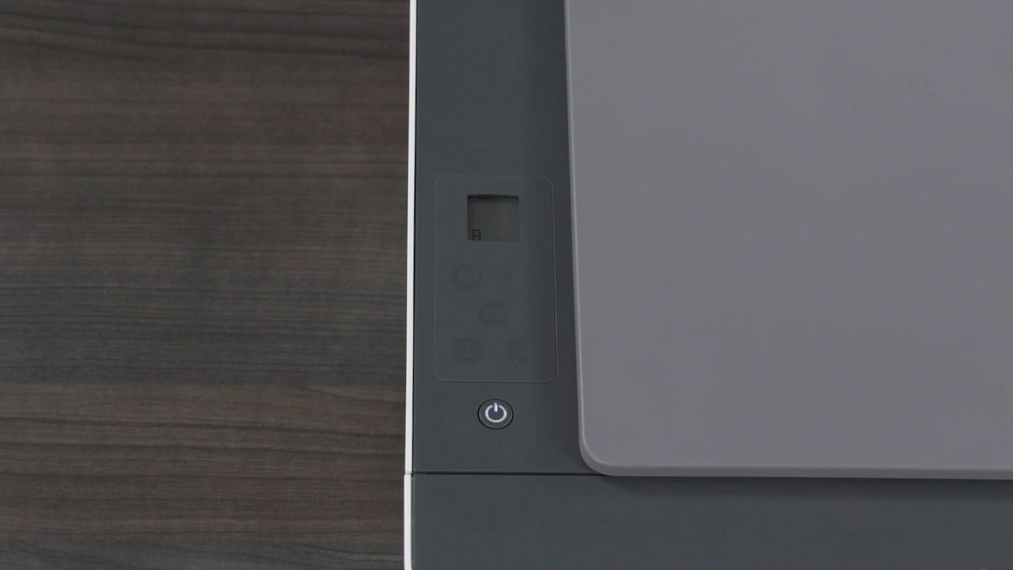